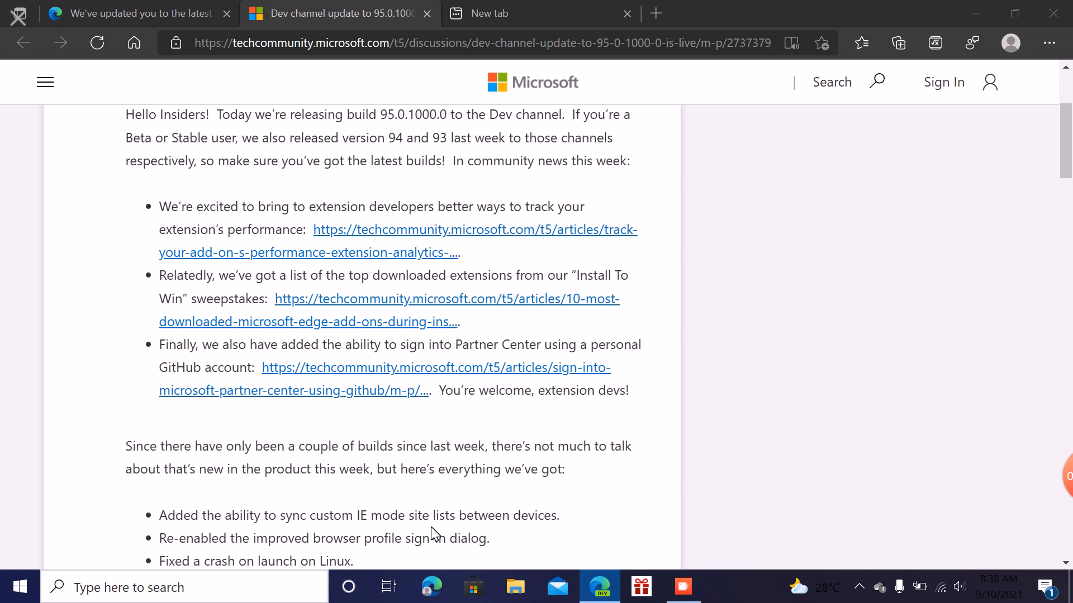
pyautogui.scroll(-3)
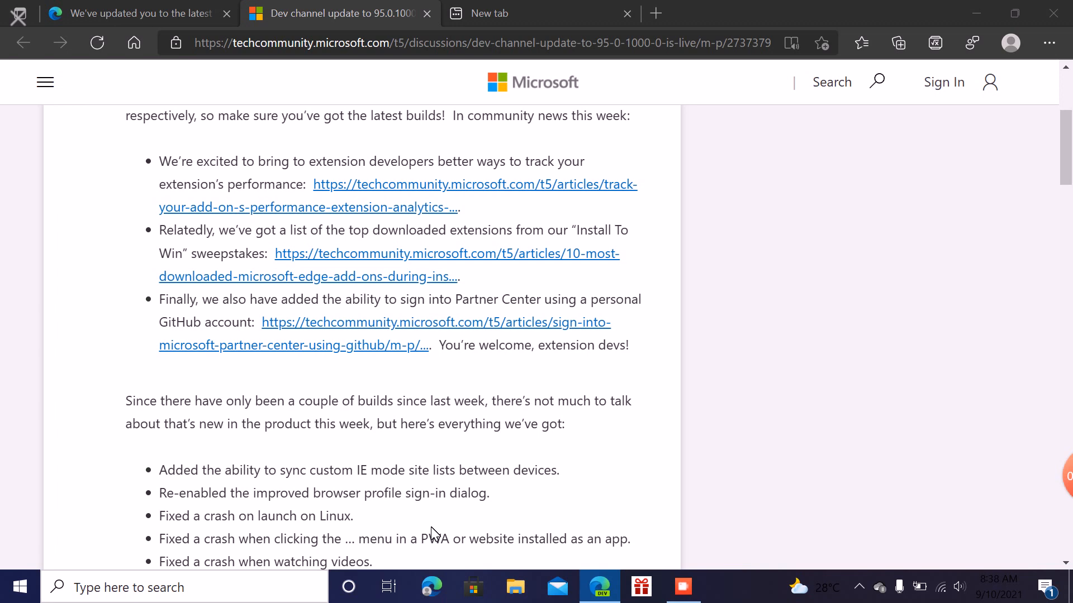
pyautogui.scroll(-3)
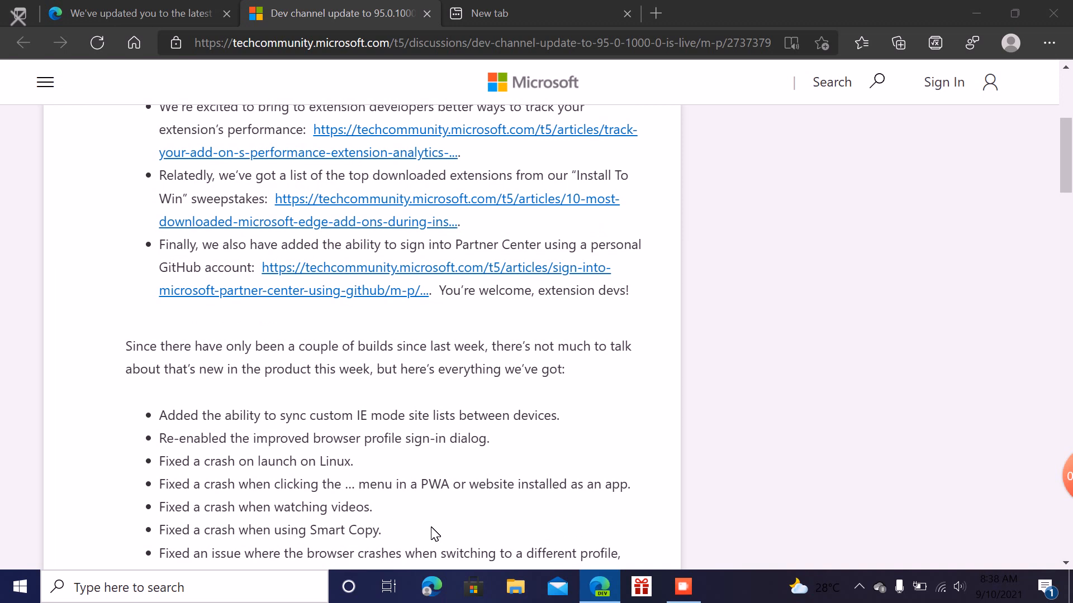
pyautogui.scroll(-3)
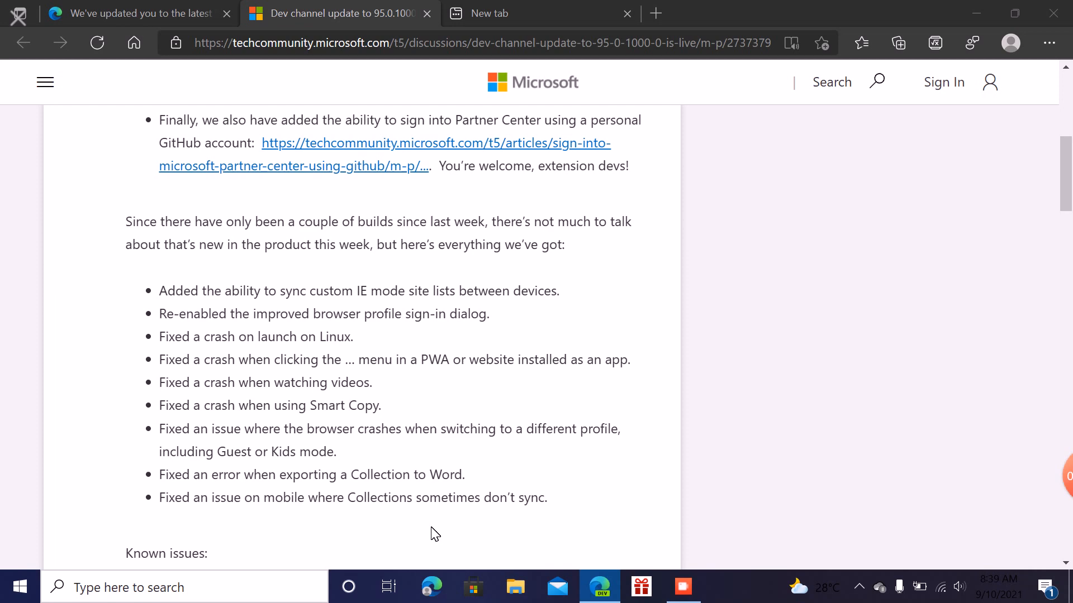
pyautogui.scroll(-3)
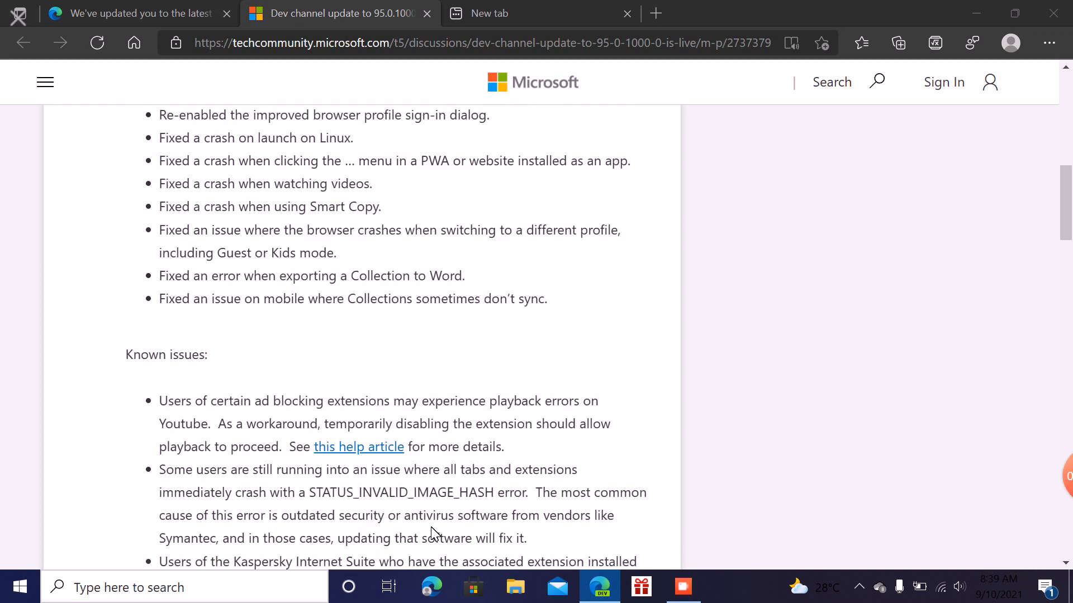
pyautogui.scroll(-3)
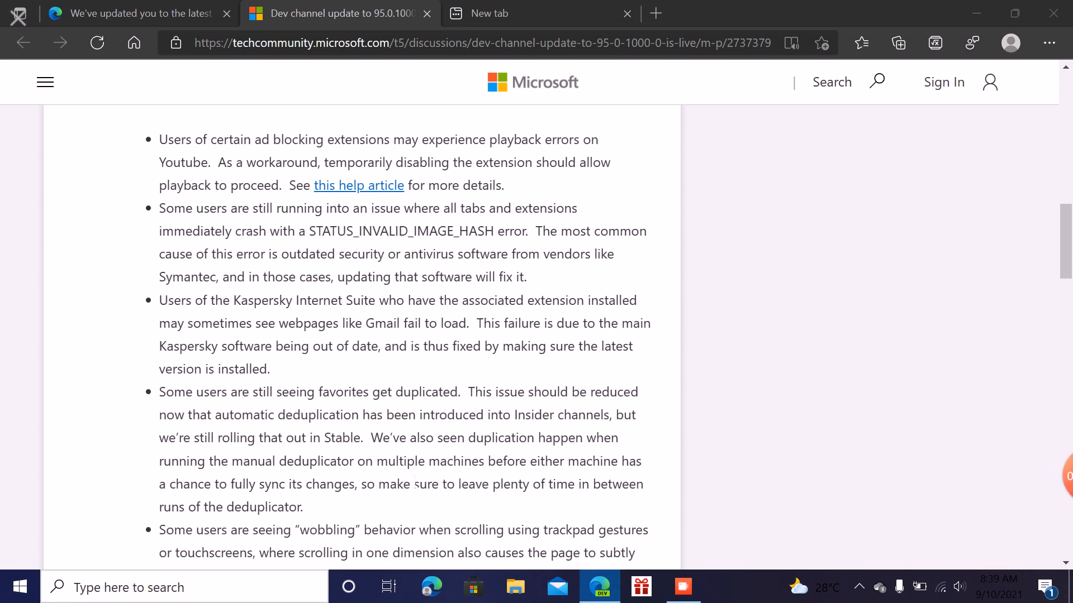
pyautogui.scroll(-3)
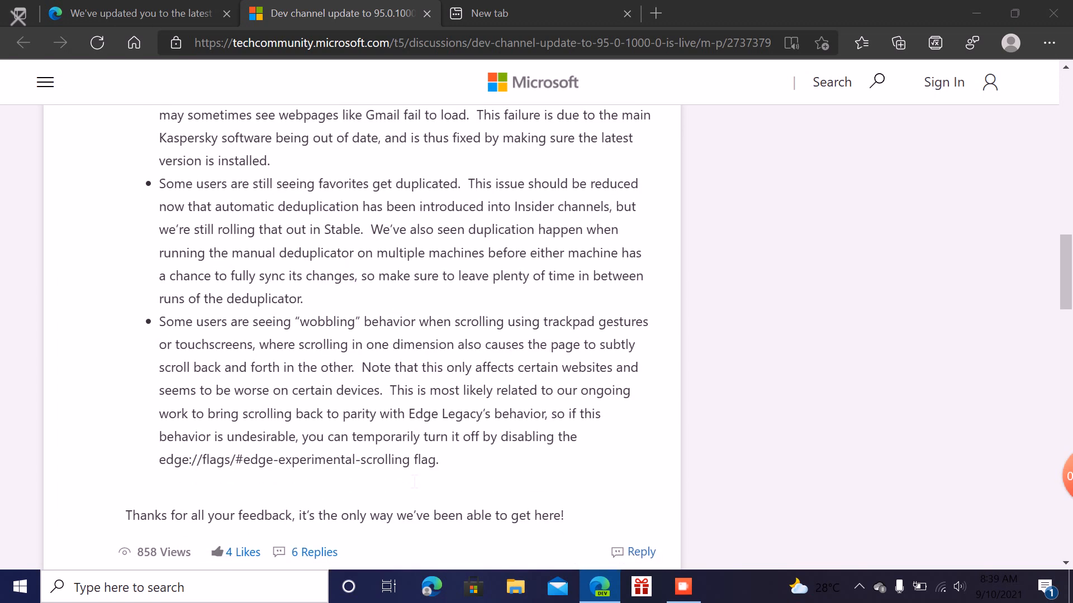
pyautogui.scroll(3)
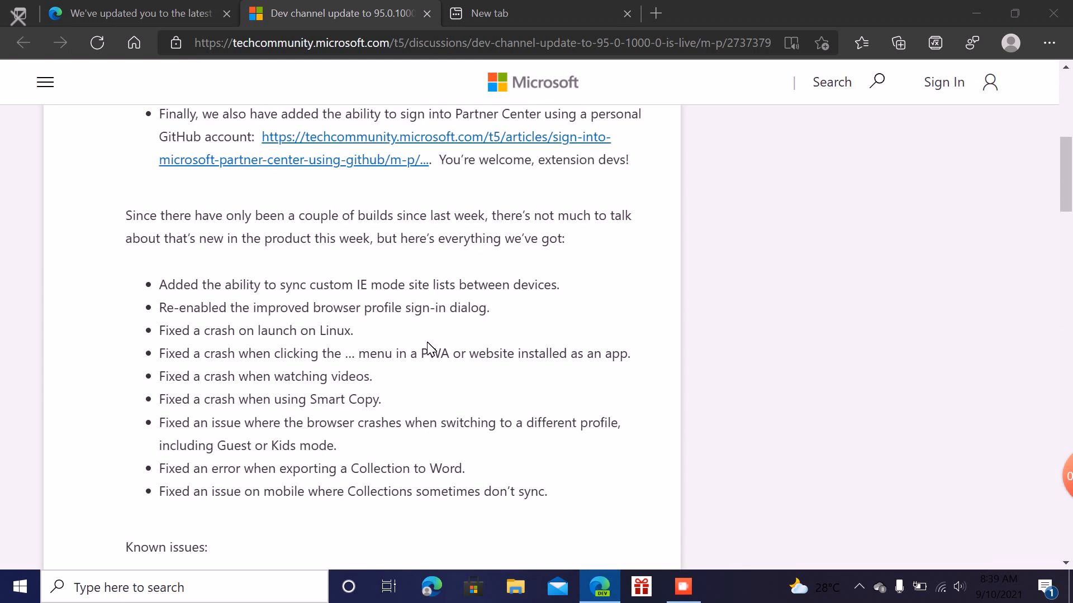
pyautogui.scroll(-3)
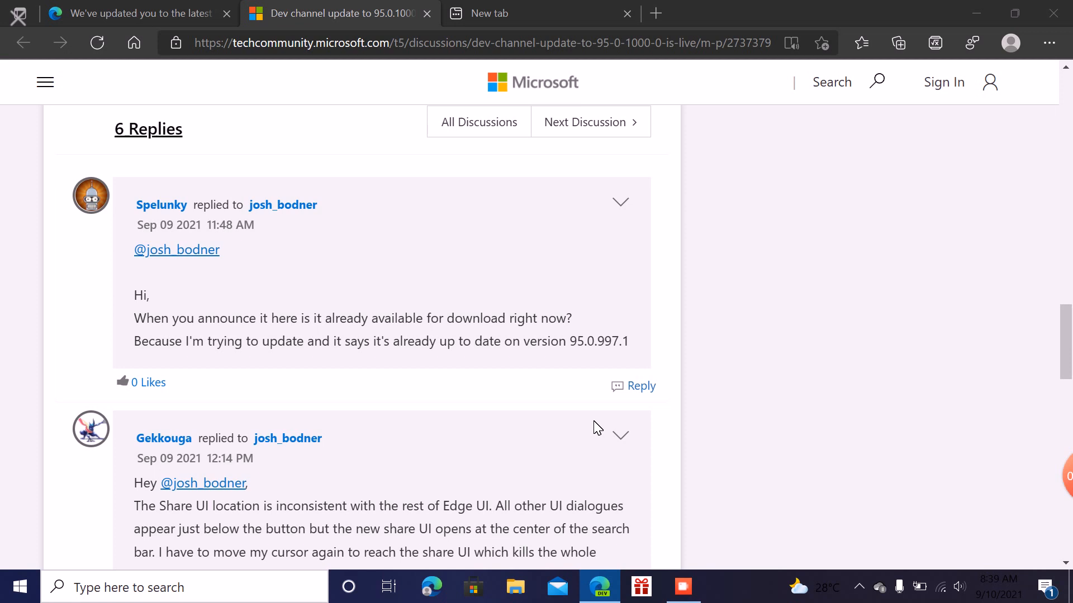
pyautogui.moveTo(460, 305)
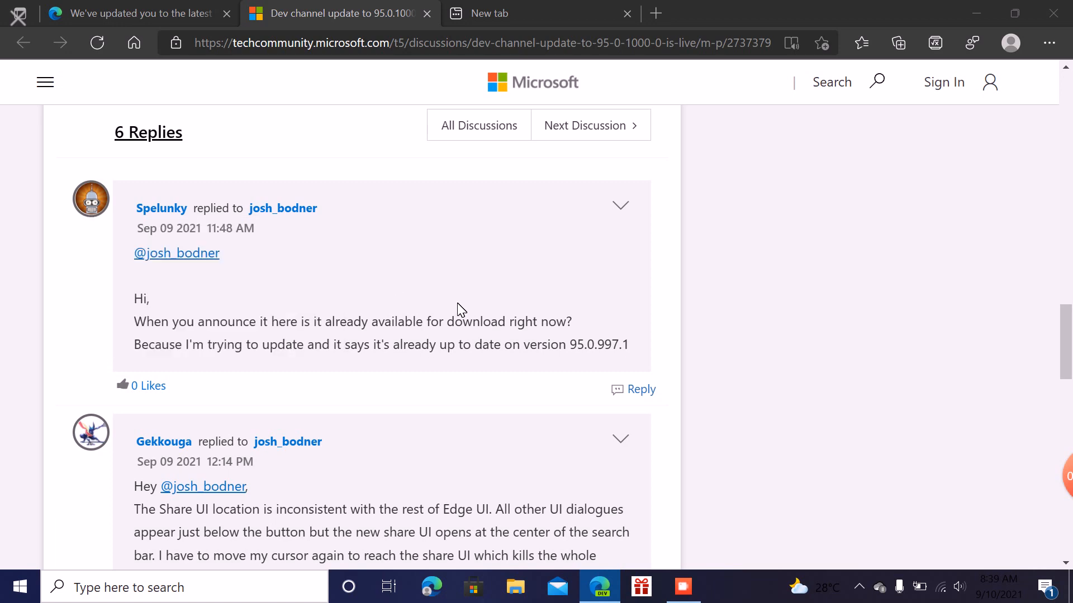
pyautogui.scroll(-3)
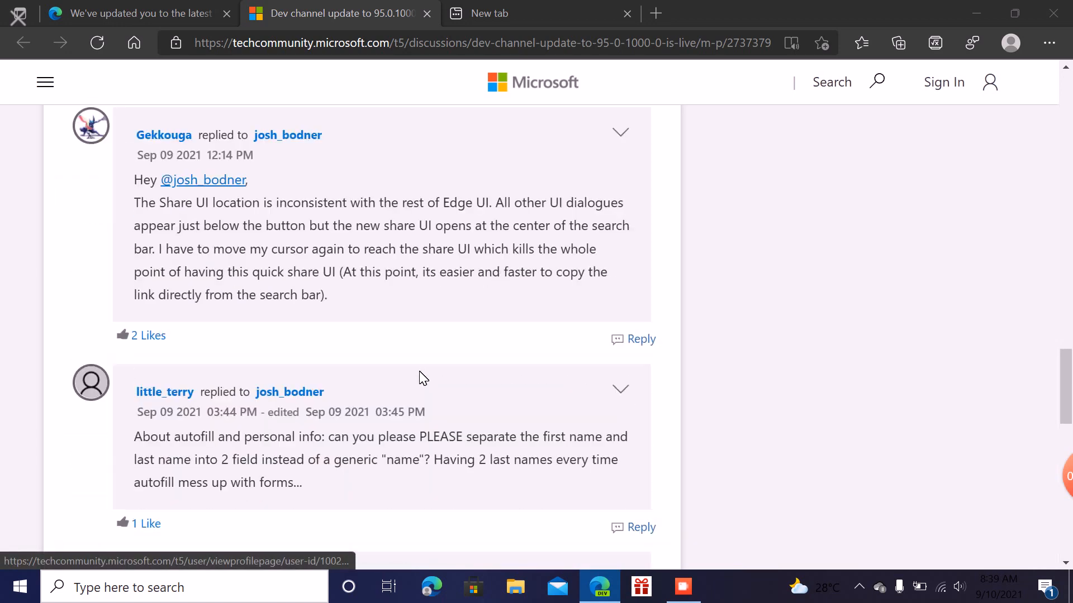